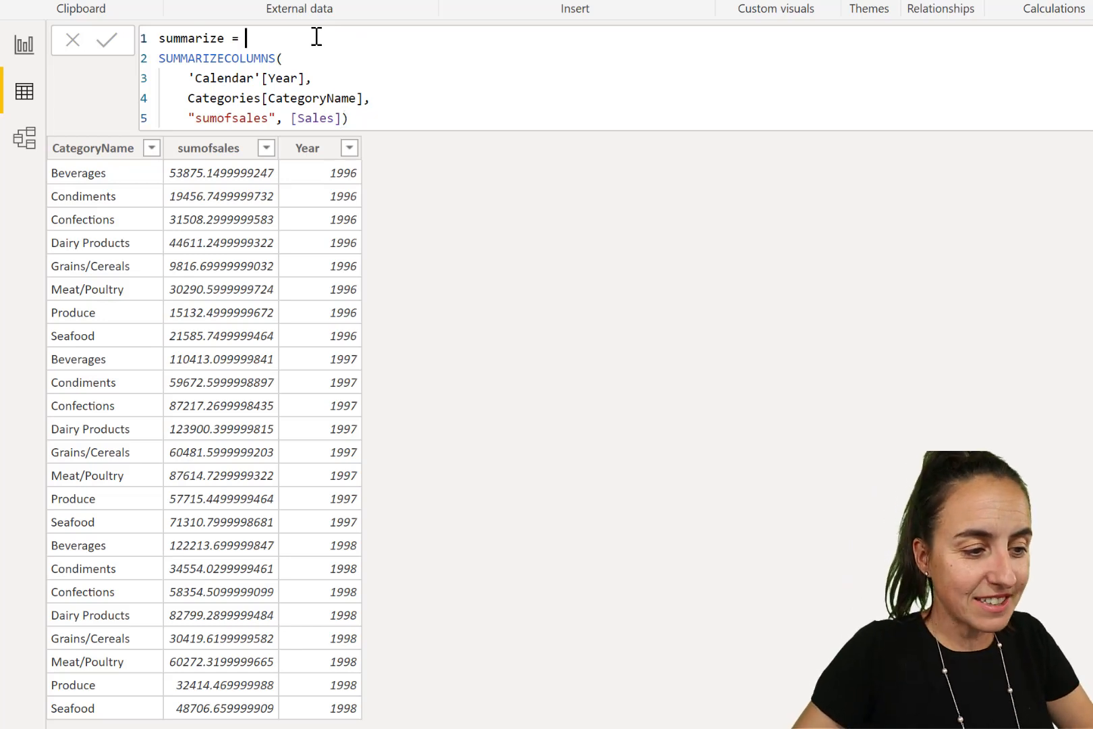
- Wrap SUMMARIZECOLUMNS in FILTER with ISONORAFTER('Calendar'[Year], 1997, ASC)
{"action": "type", "text": "fil"}
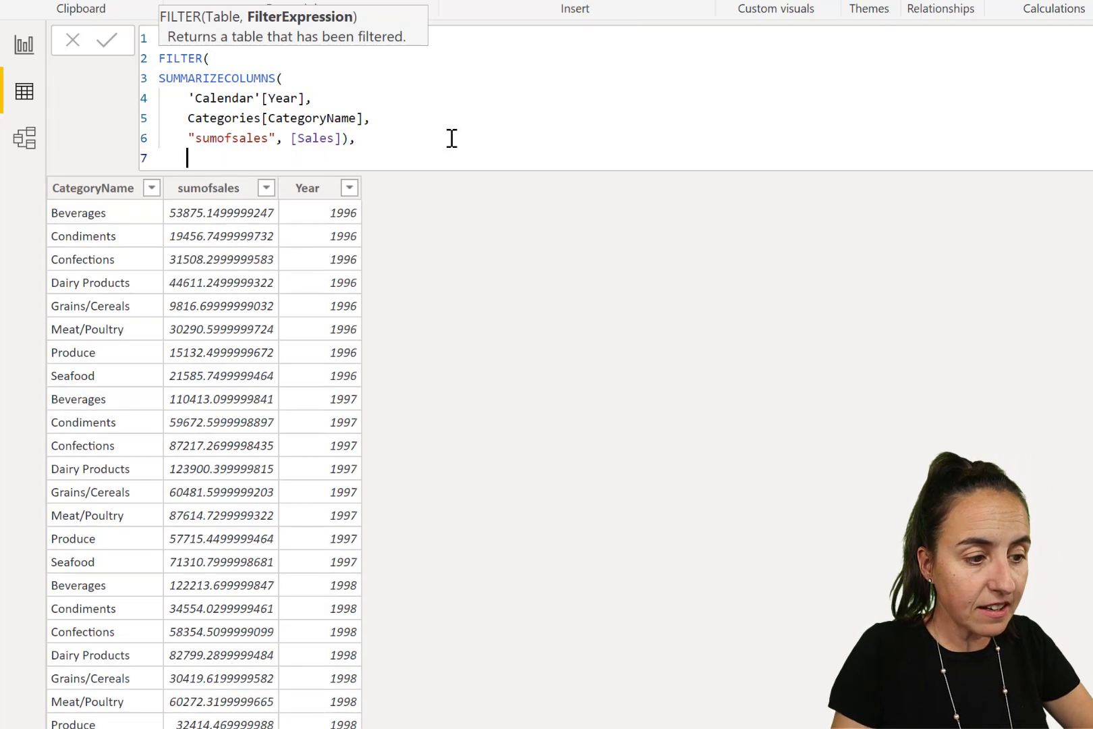
{"action": "type", "text": "ison"}
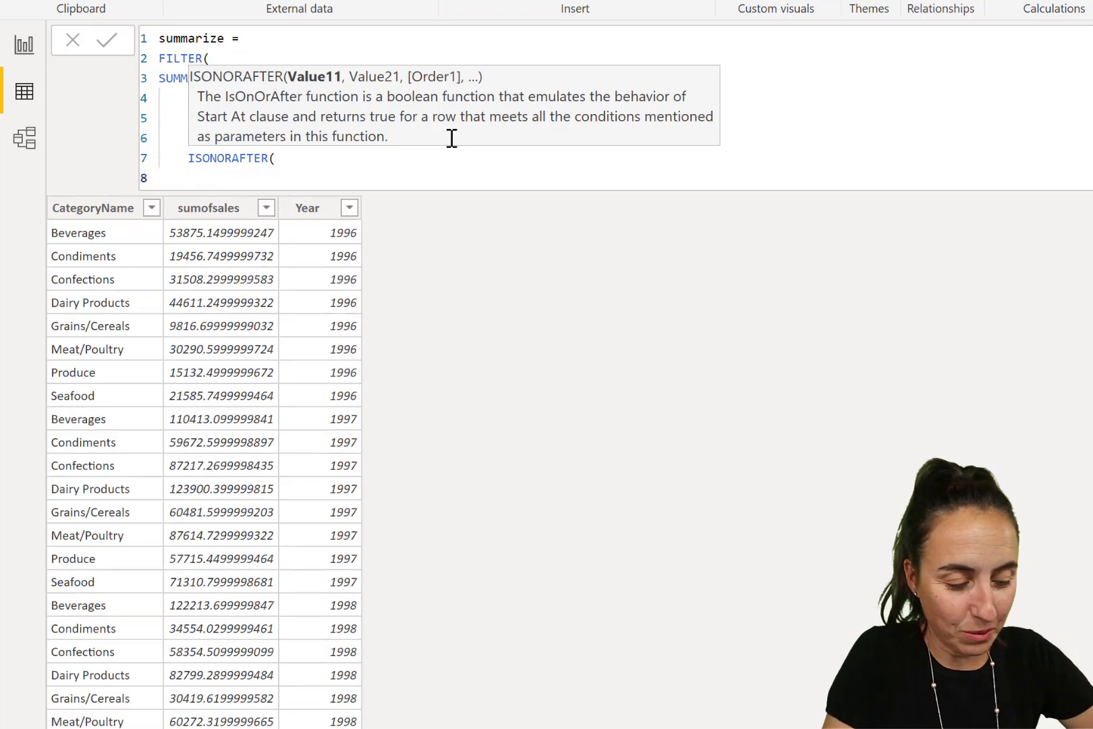
{"action": "type", "text": "cal"}
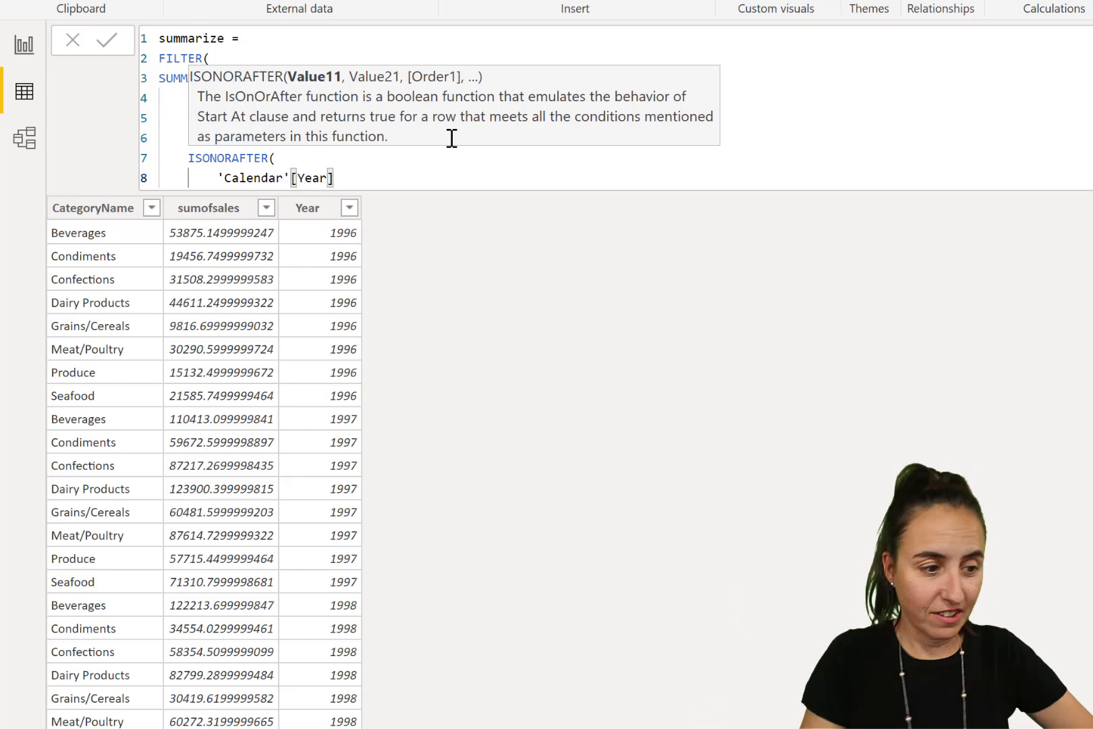
{"action": "type", "text": ",199"}
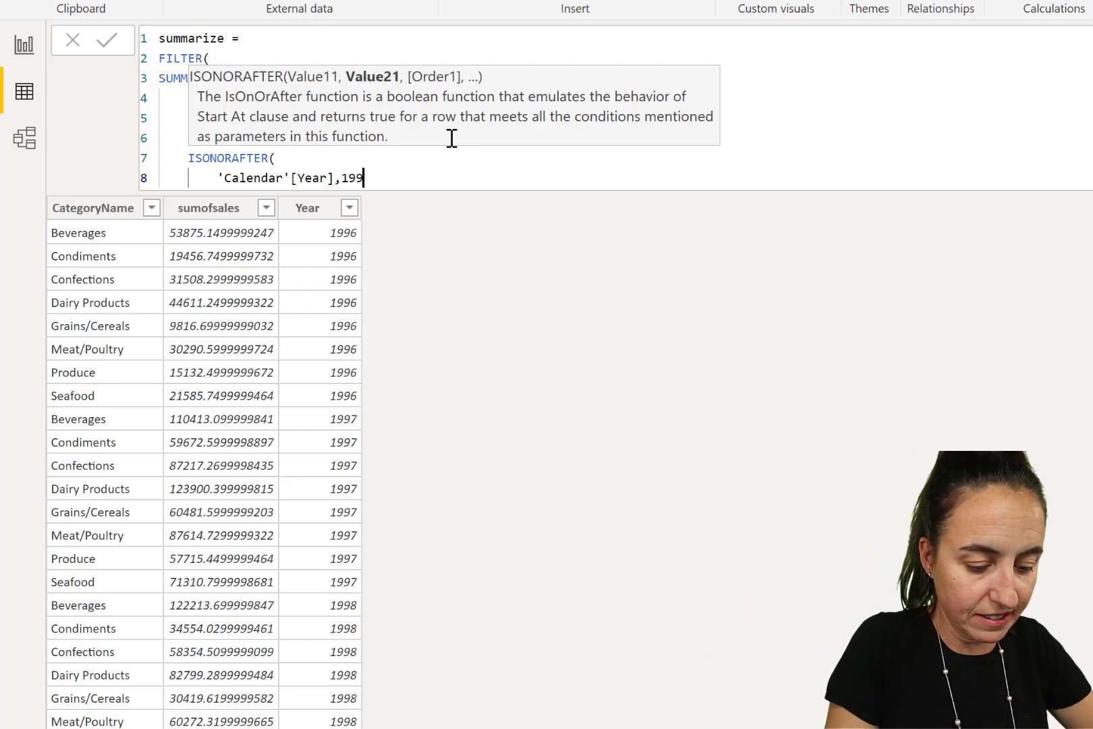
{"action": "type", "text": "7,as"}
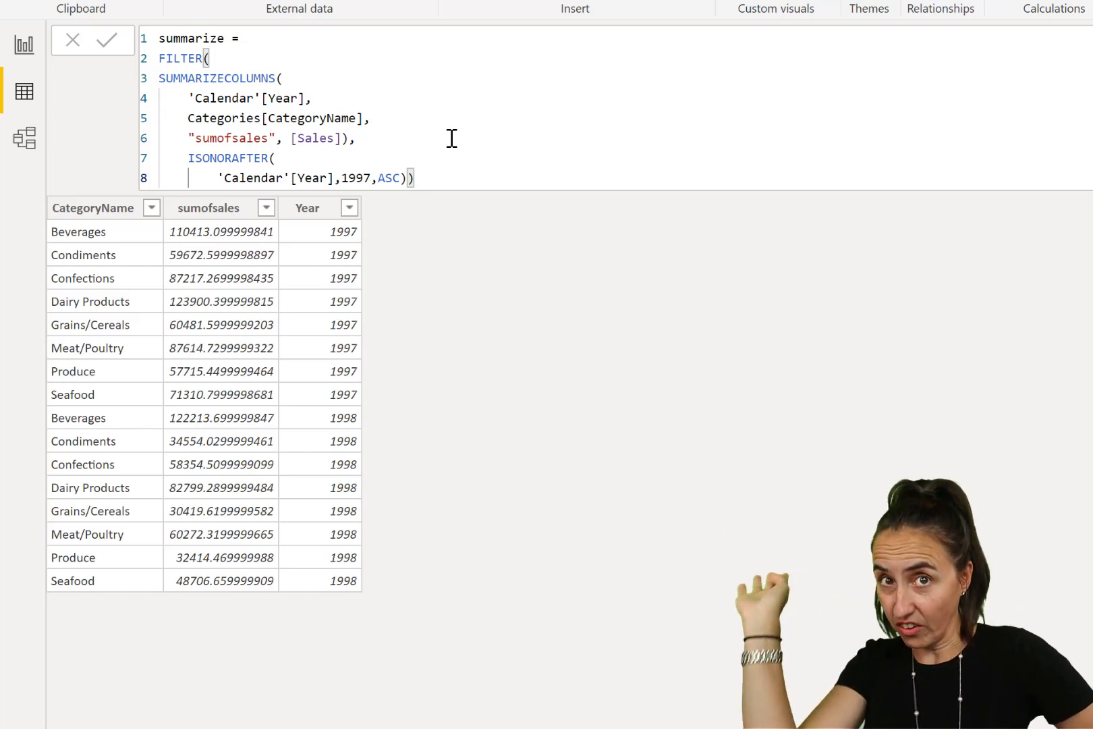
{"action": "mouse_move", "coordinate": [293, 166]}
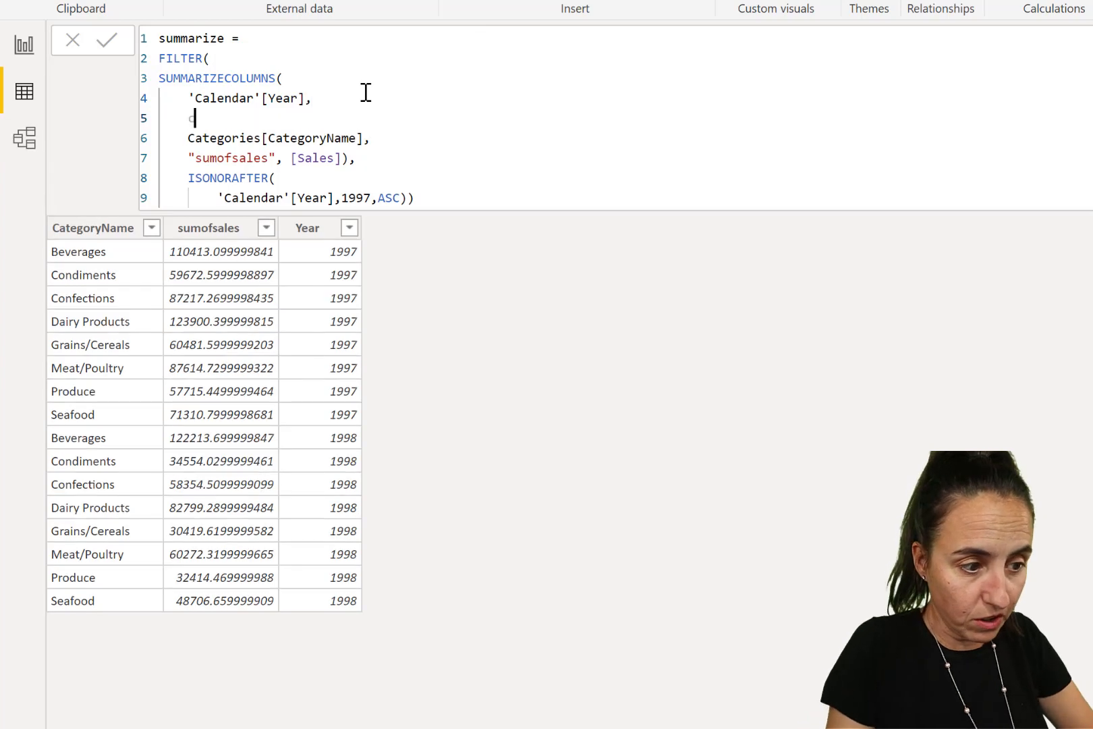
- Add 'Calendar'[Month Number], 7, asc as the second ISONORAFTER condition pair
{"action": "type", "text": "mont"}
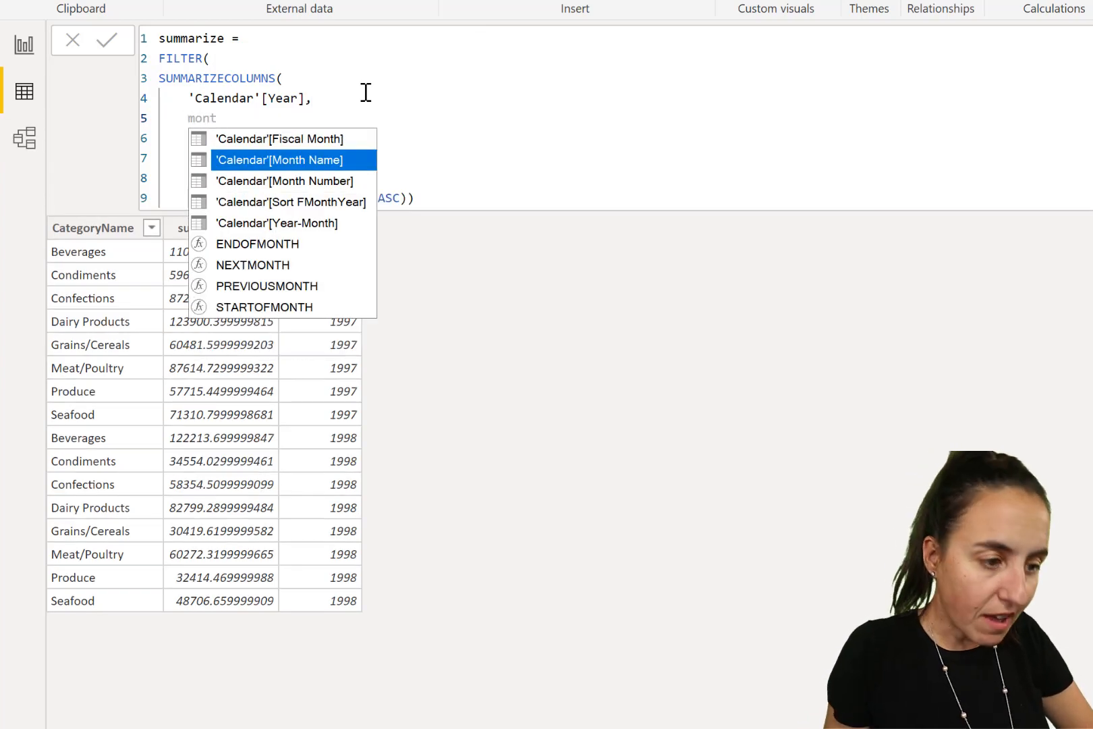
{"action": "left_click", "coordinate": [283, 181]}
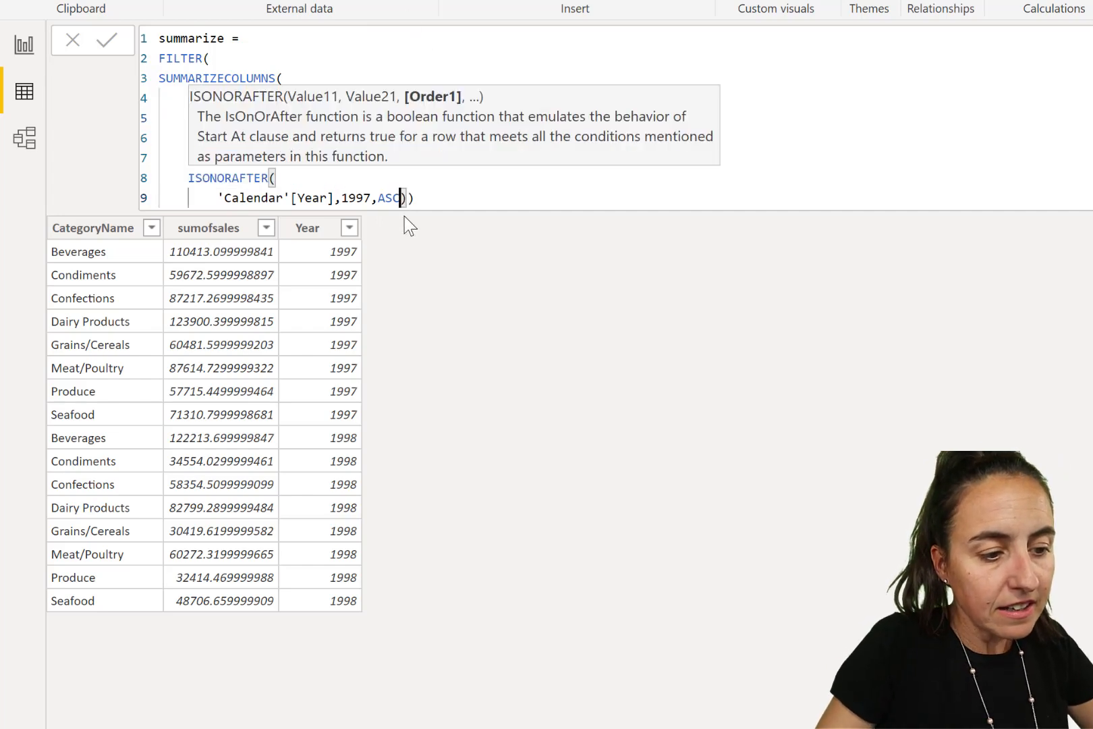
{"action": "type", "text": ","}
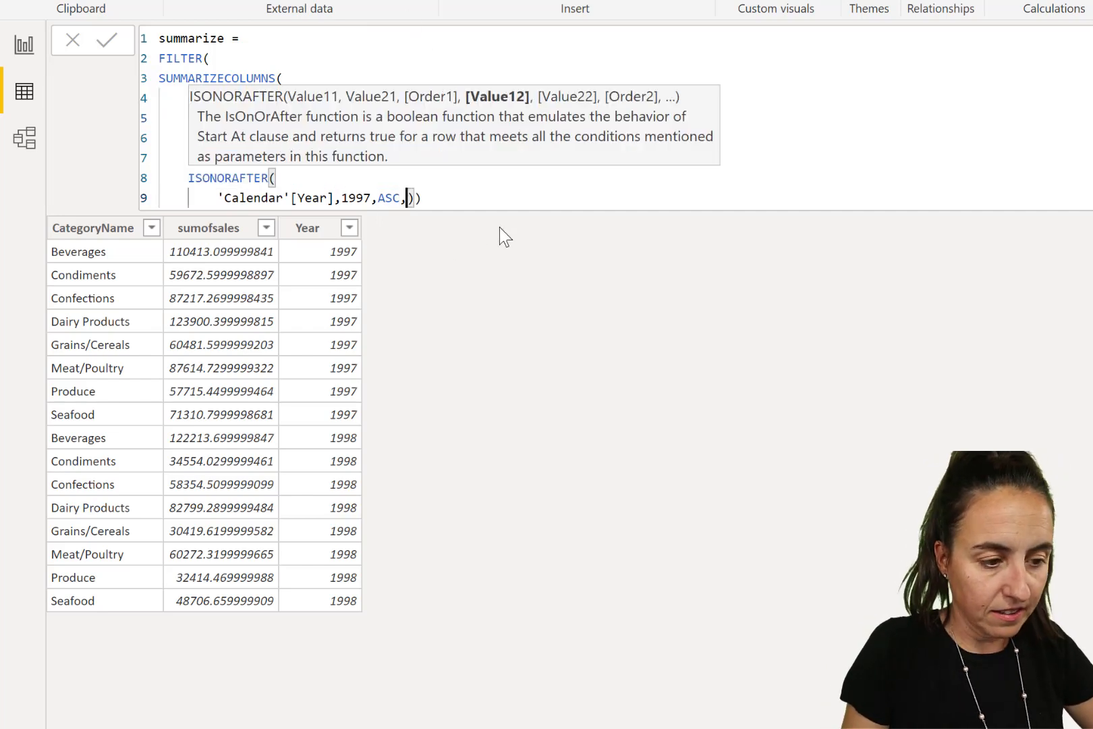
{"action": "type", "text": "mon))"}
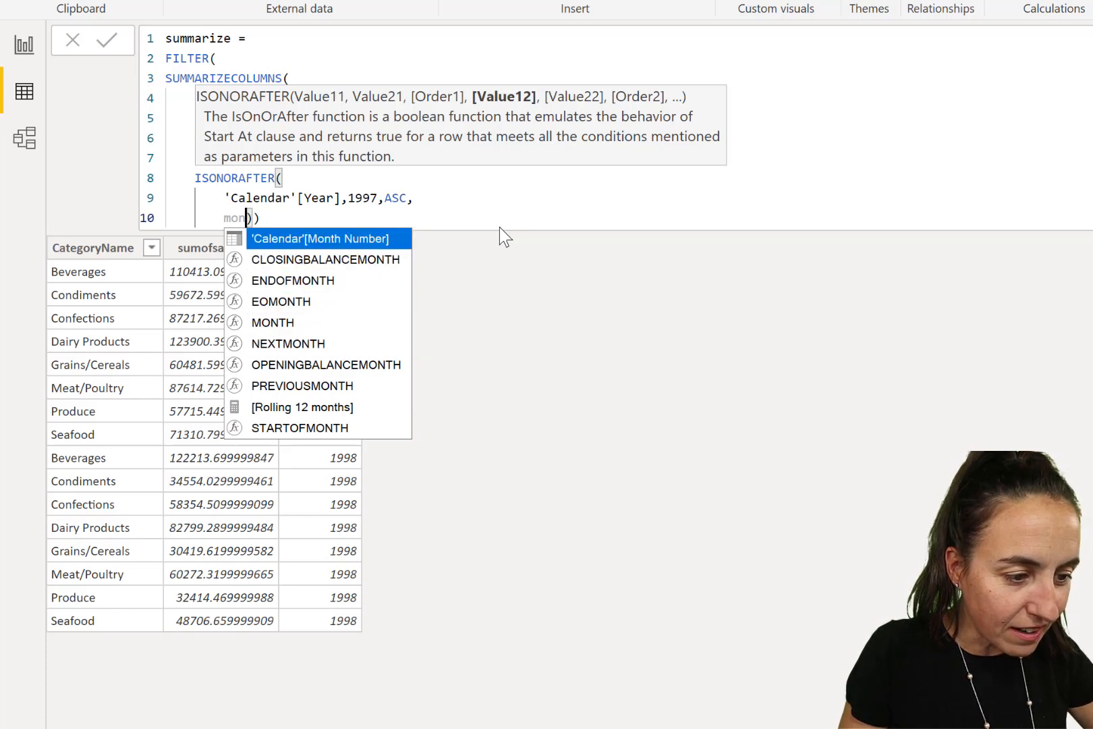
{"action": "key", "text": "Tab"}
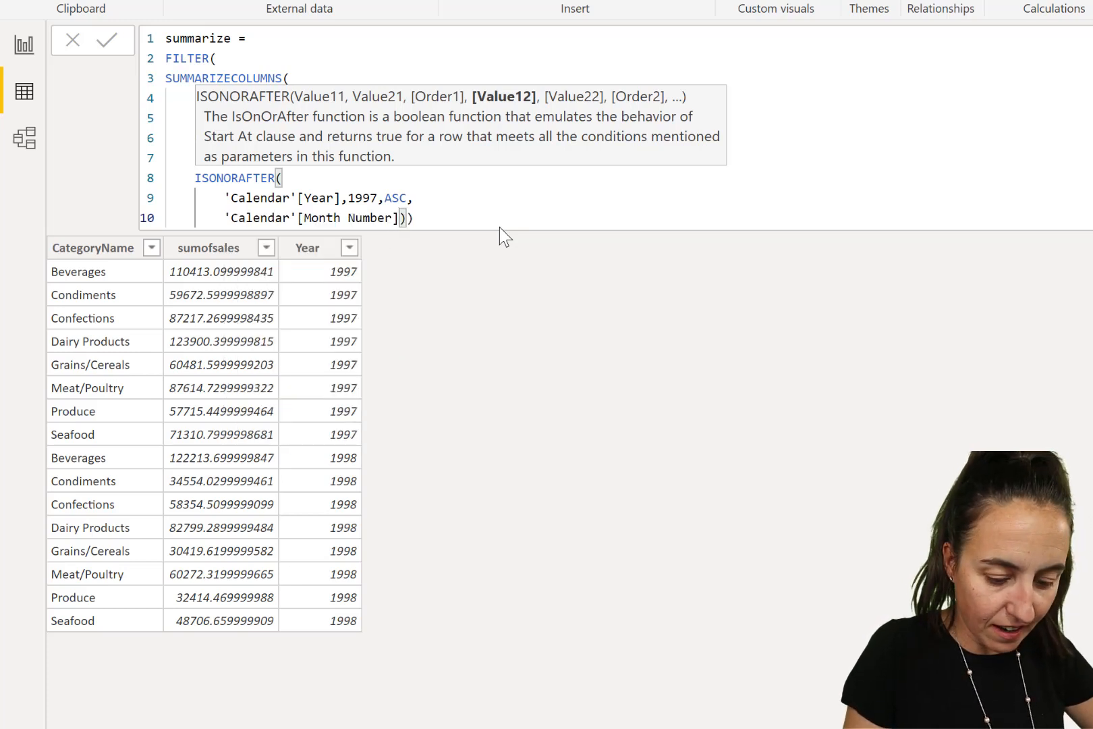
{"action": "type", "text": ",7"}
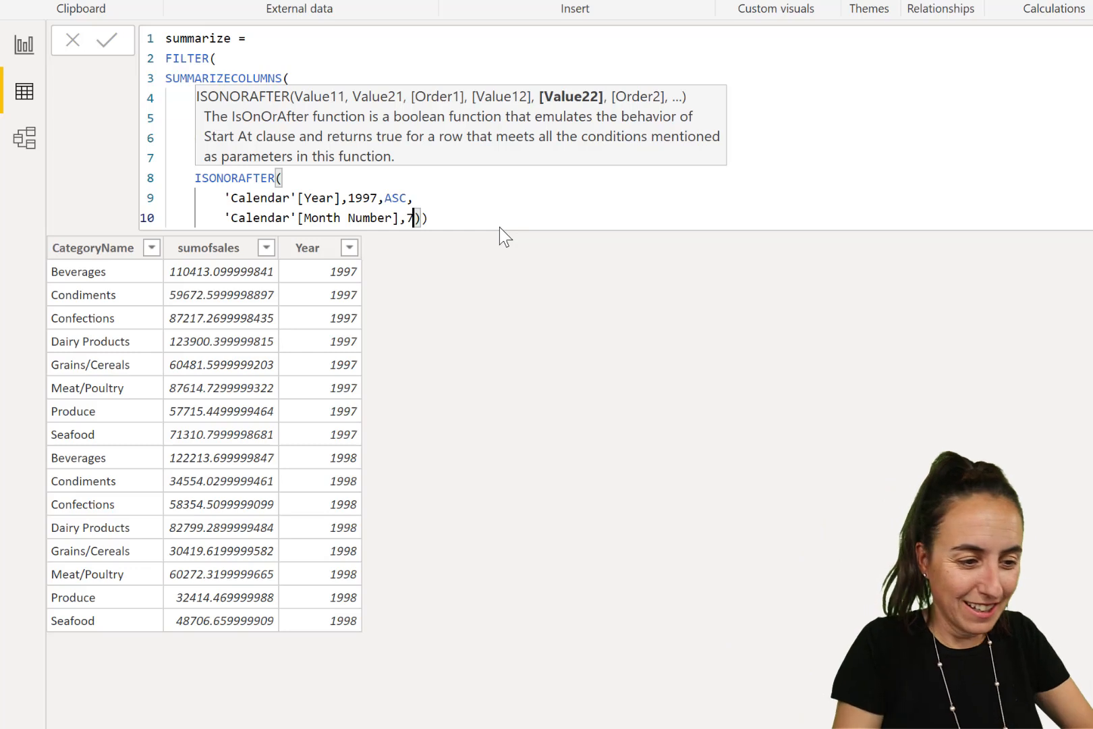
{"action": "type", "text": "asc"}
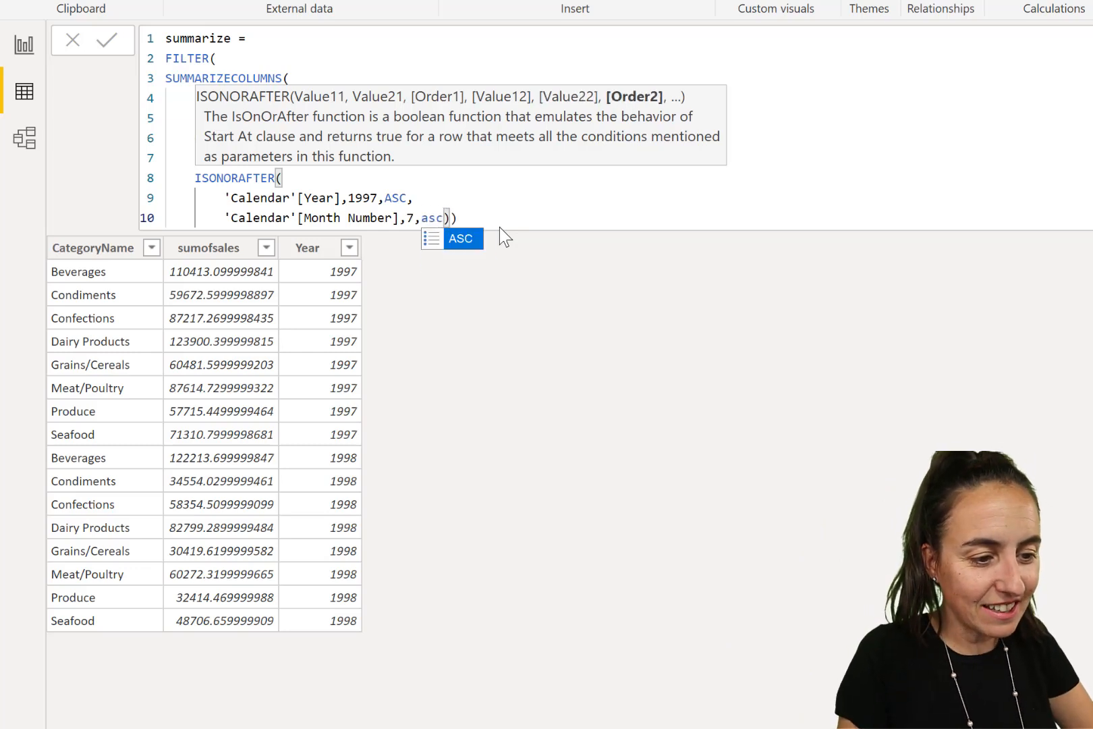